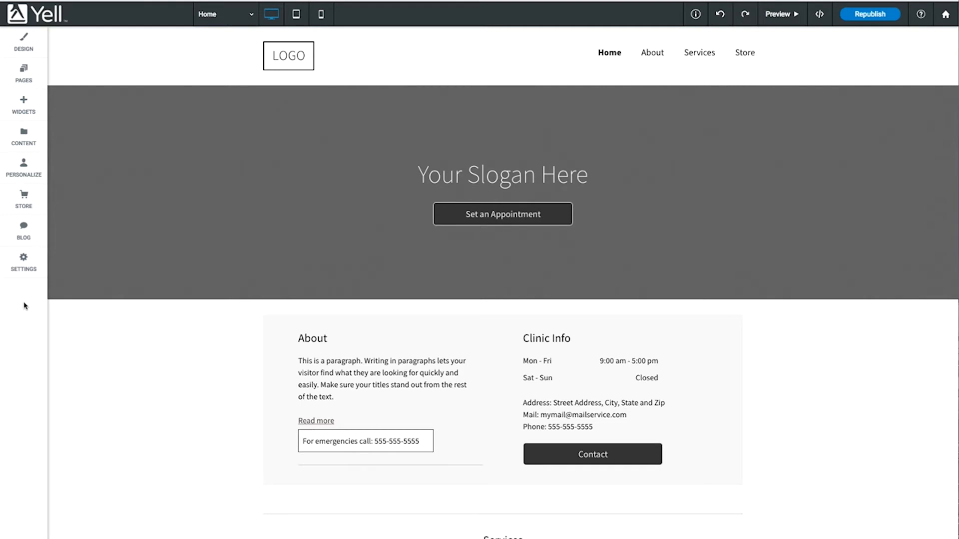
pyautogui.moveTo(27, 276)
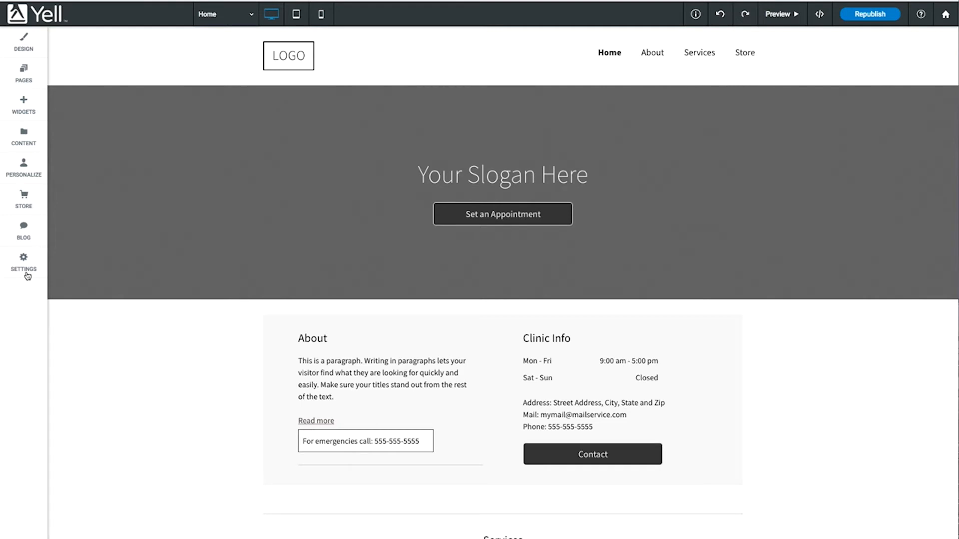
# Open the Website Personalization rule gallery from the left sidebar
pyautogui.click(23, 167)
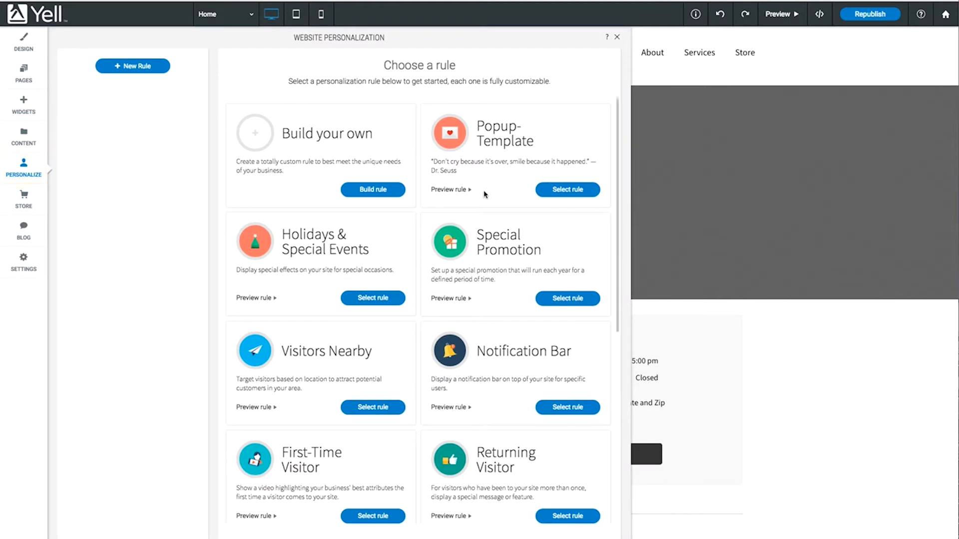
pyautogui.moveTo(506, 279)
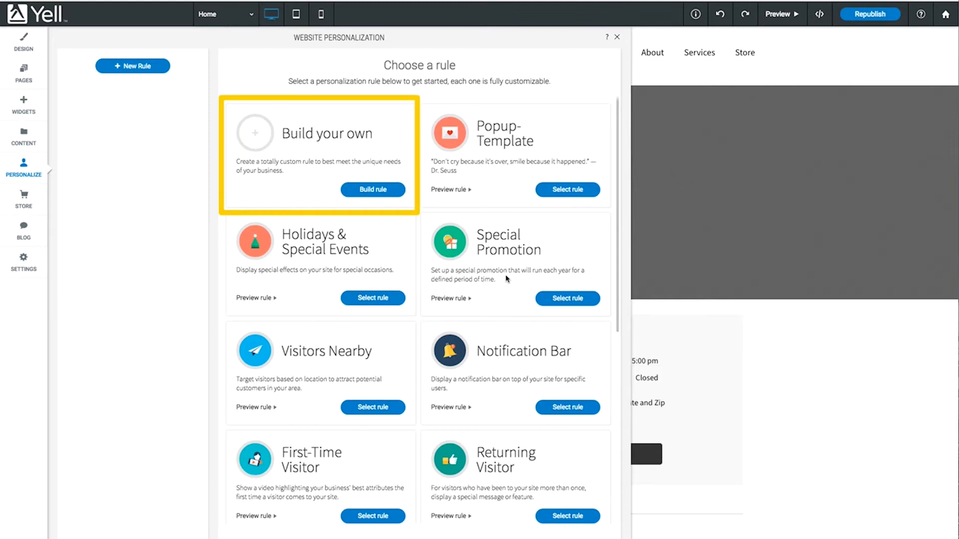
pyautogui.moveTo(547, 391)
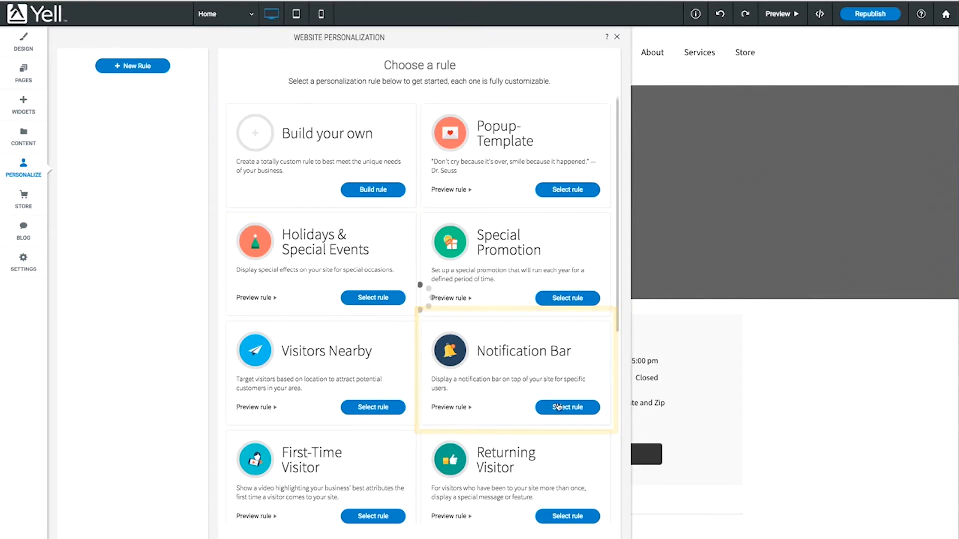
# Start a Notification Bar rule and schedule it from Jun 1 to Jun 30, 2017
pyautogui.click(565, 408)
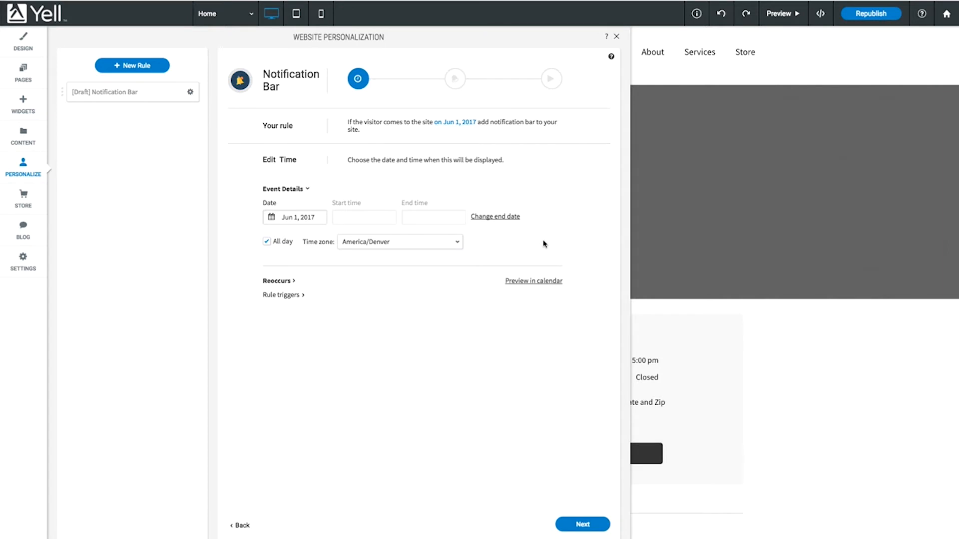
pyautogui.moveTo(495, 217)
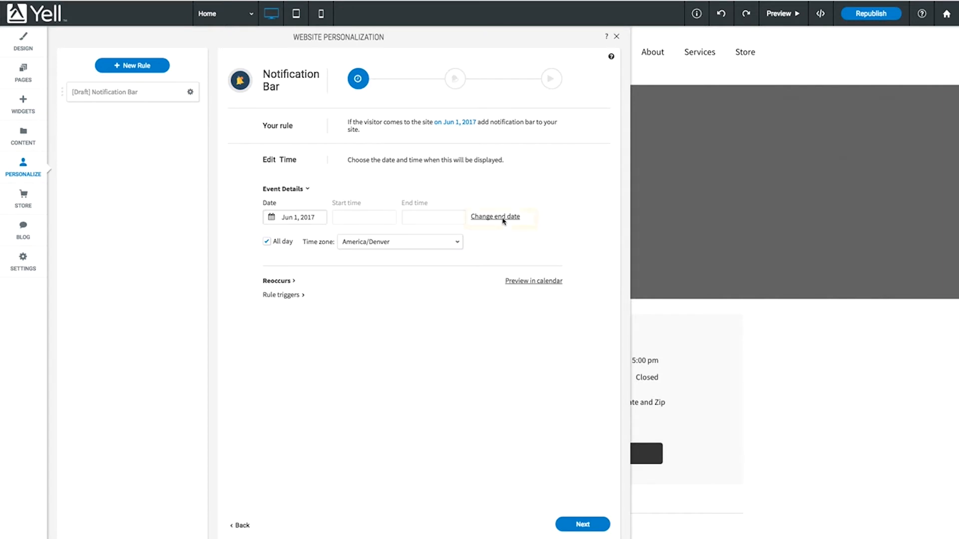
pyautogui.click(495, 217)
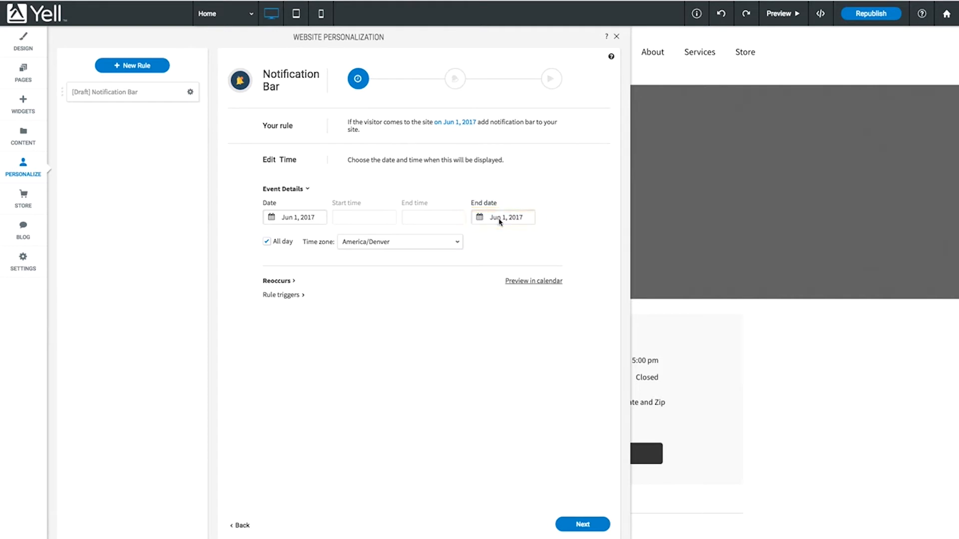
pyautogui.click(503, 217)
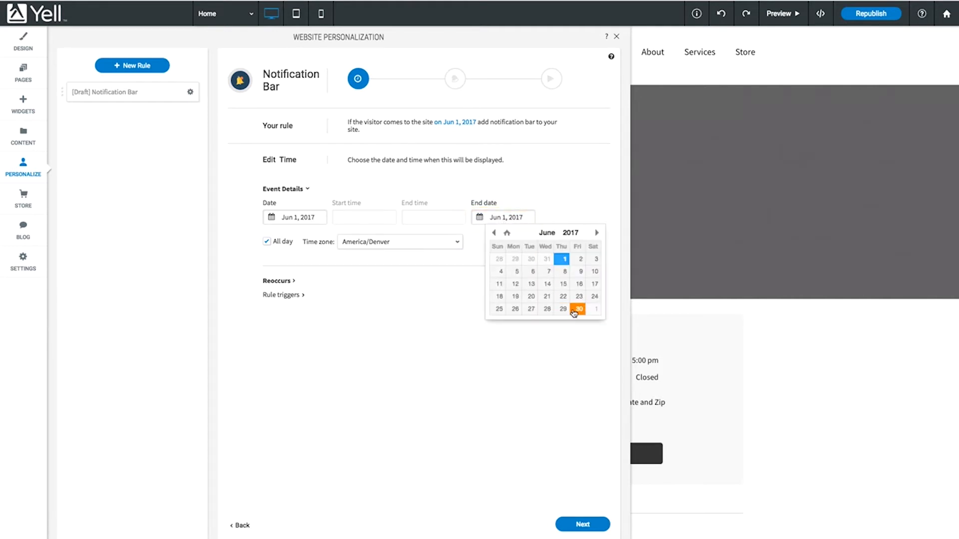
pyautogui.click(577, 308)
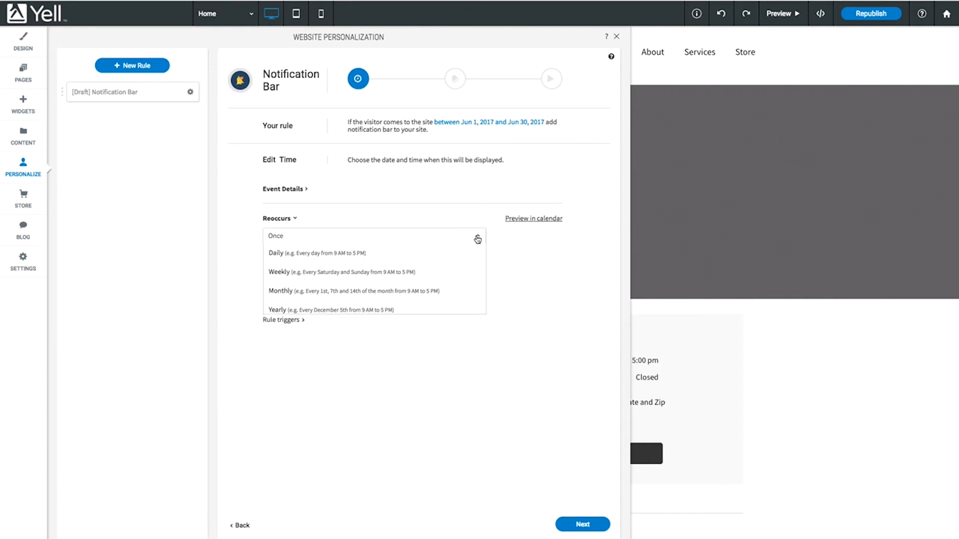
# Set the rule to recur Once and show its triggers with only Time checked
pyautogui.click(532, 218)
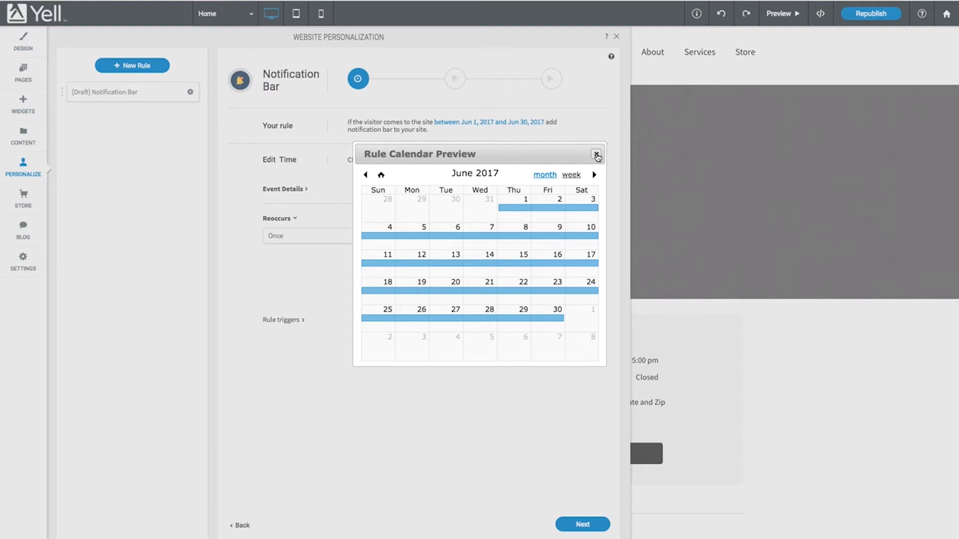
pyautogui.click(596, 155)
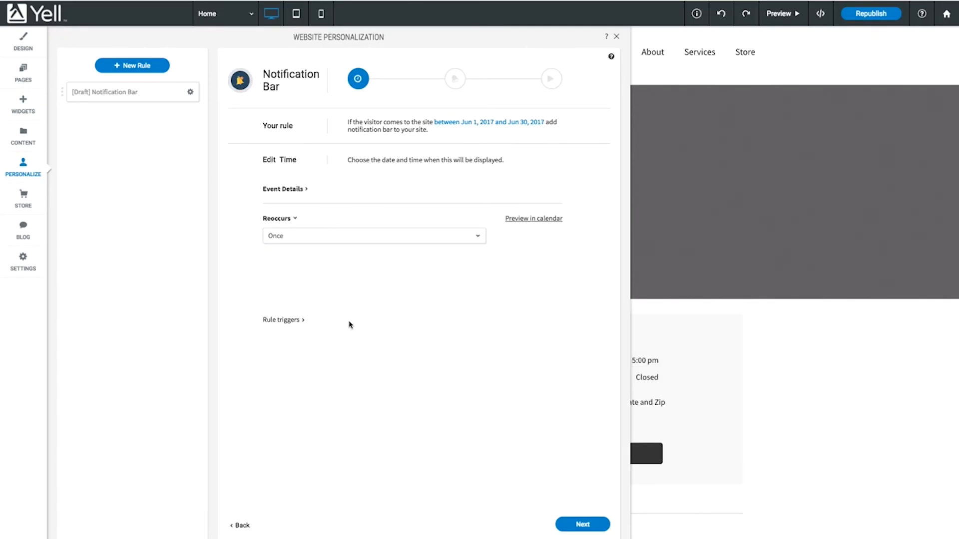
pyautogui.moveTo(308, 329)
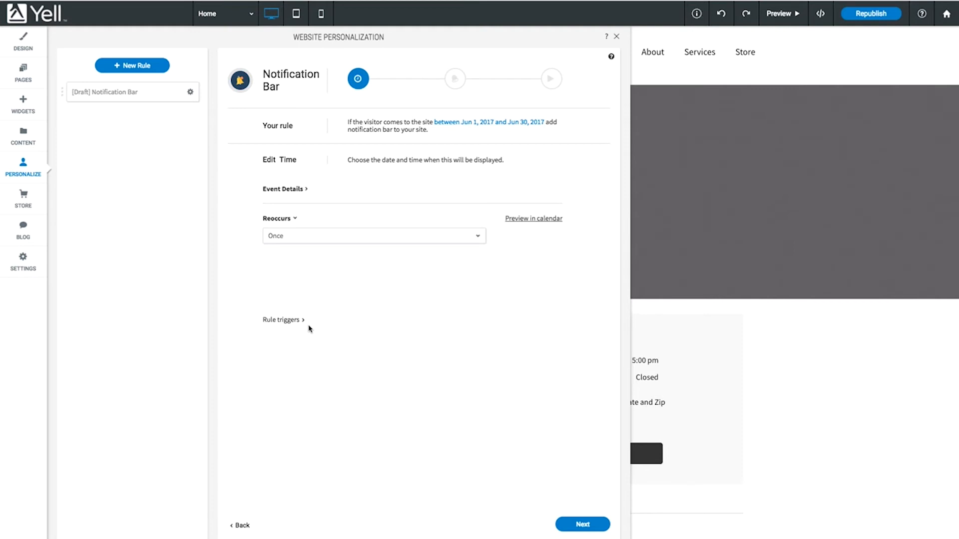
pyautogui.click(282, 320)
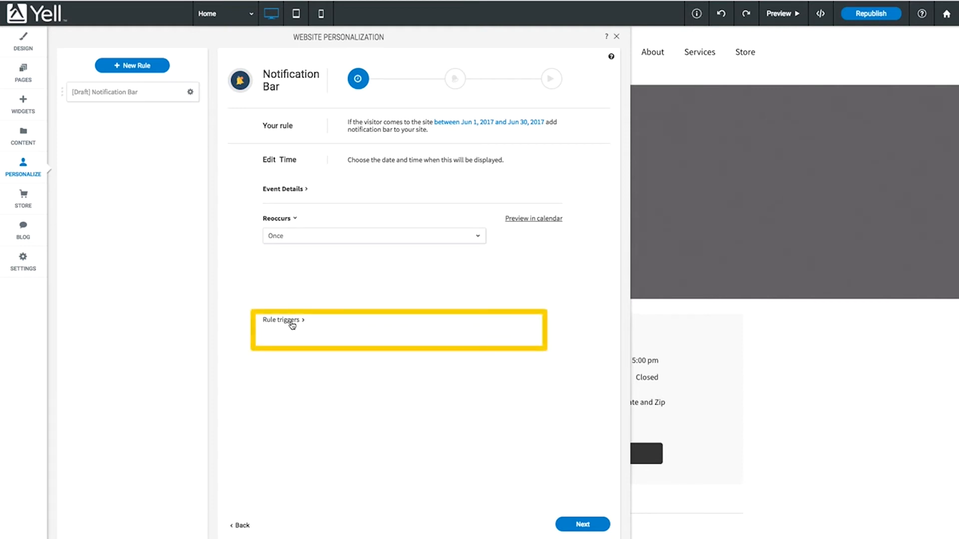
pyautogui.click(280, 319)
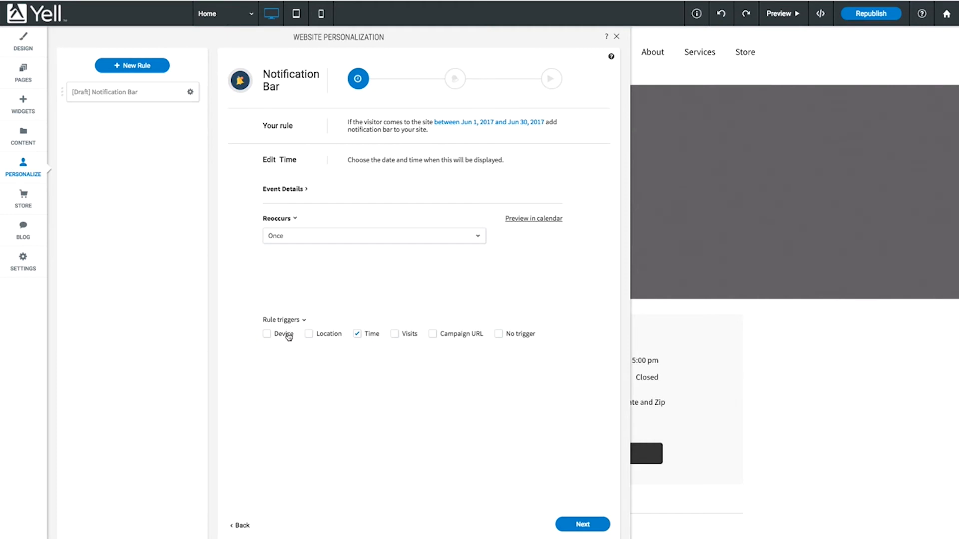
pyautogui.moveTo(471, 349)
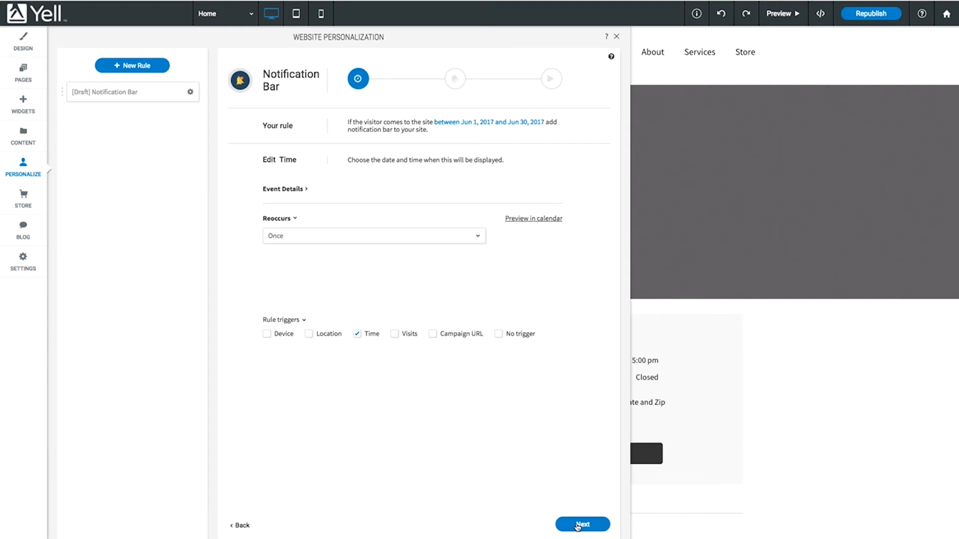
# Make the bar read '30% Off Holiday Sale. Click Here!' with 'Click Here!' linked to the Store page
pyautogui.click(582, 524)
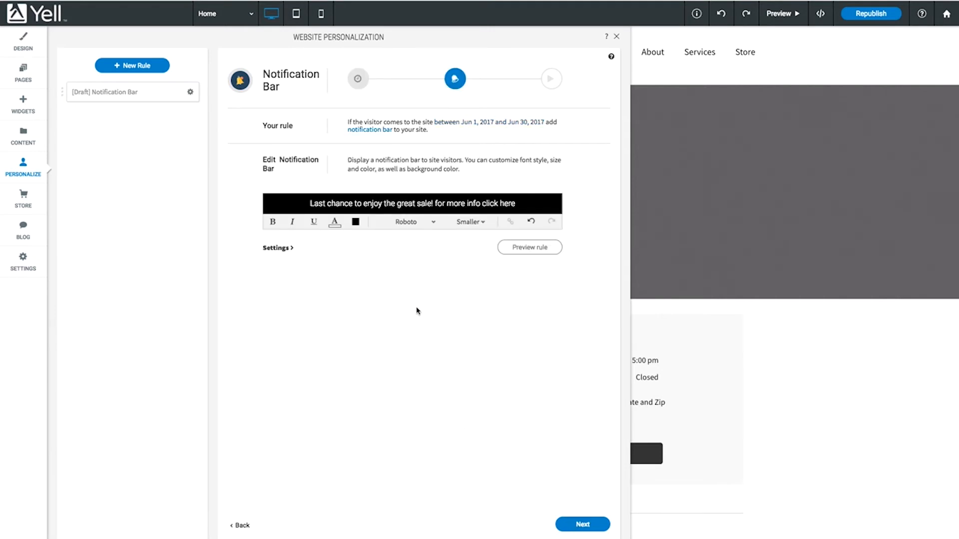
pyautogui.moveTo(405, 207)
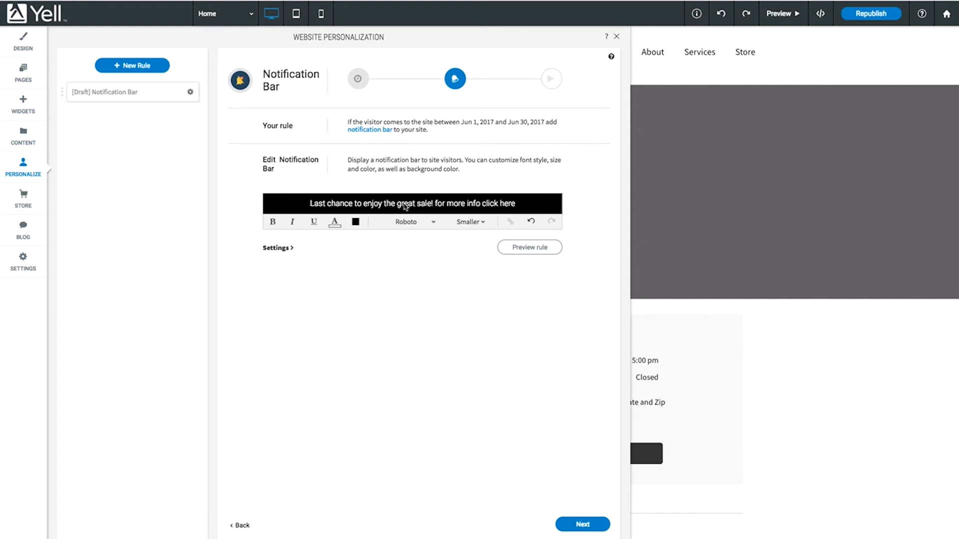
pyautogui.write('30')
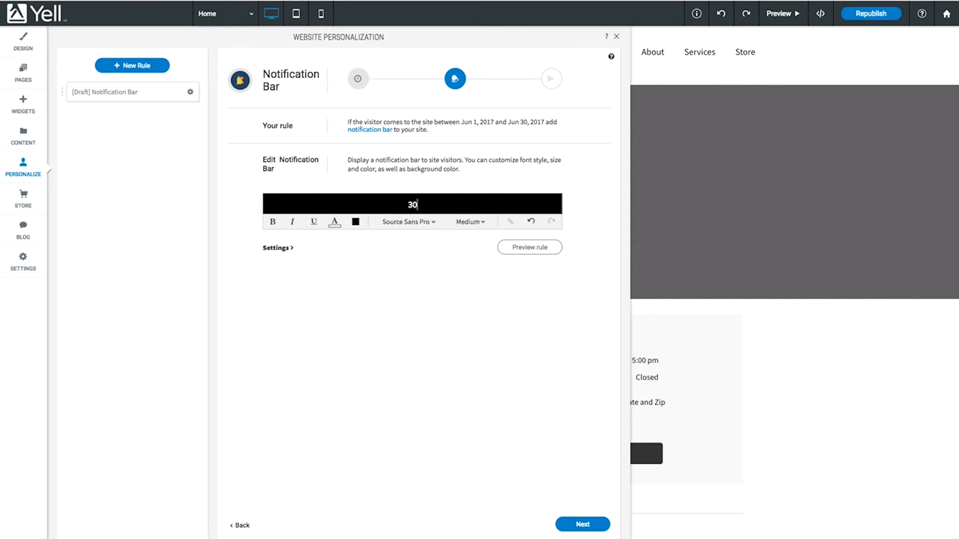
pyautogui.write('30% Off Holiday Sale. Click Here!')
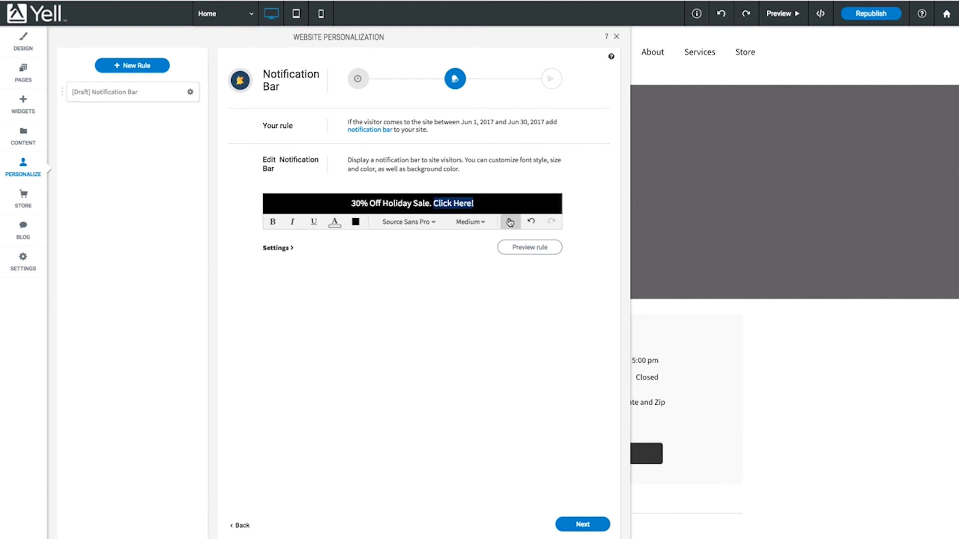
pyautogui.click(509, 222)
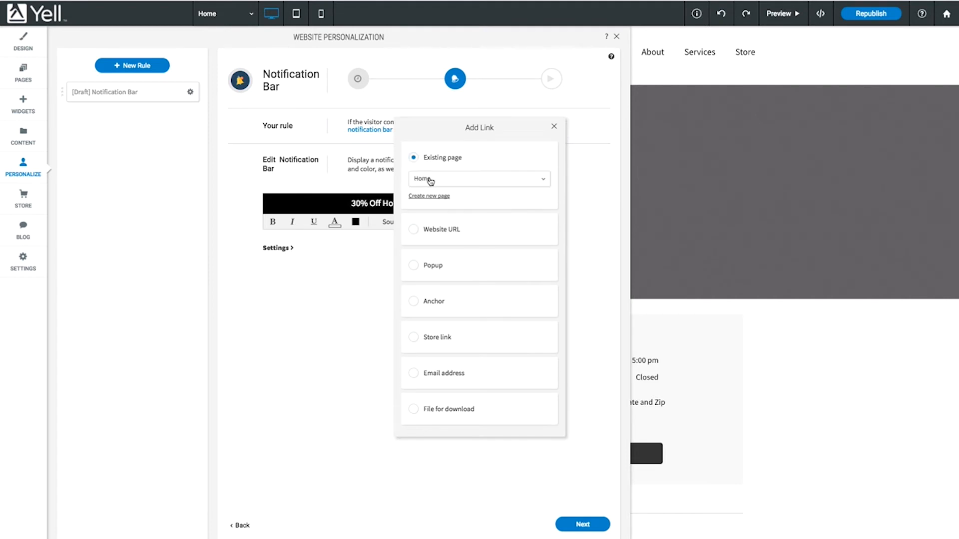
pyautogui.click(479, 179)
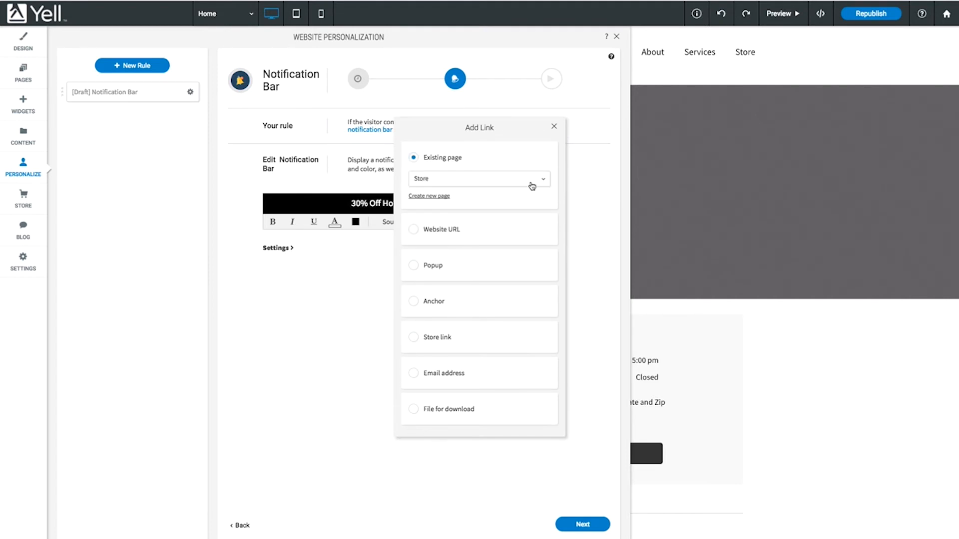
pyautogui.click(554, 127)
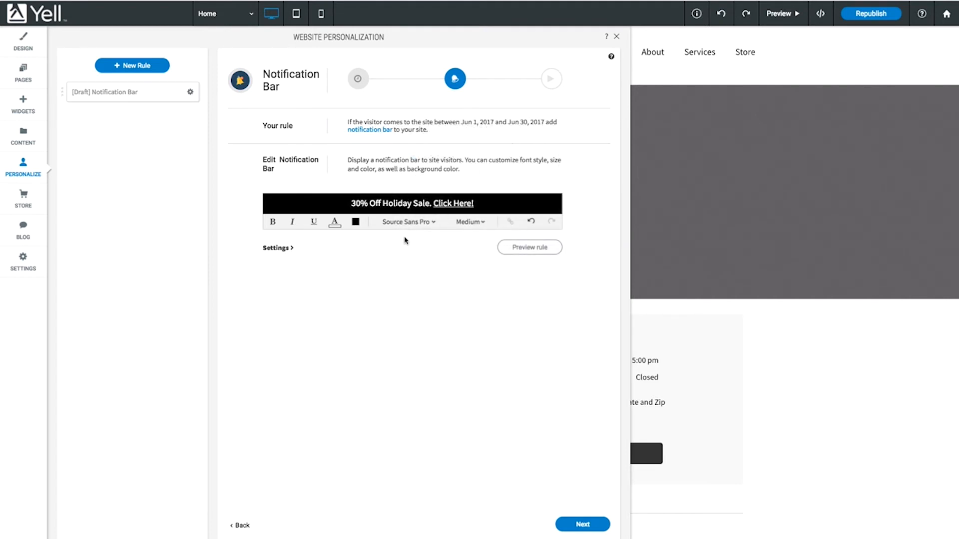
# Give the bar a light pink background and show its display settings (homepage, immediately, never hide)
pyautogui.click(355, 221)
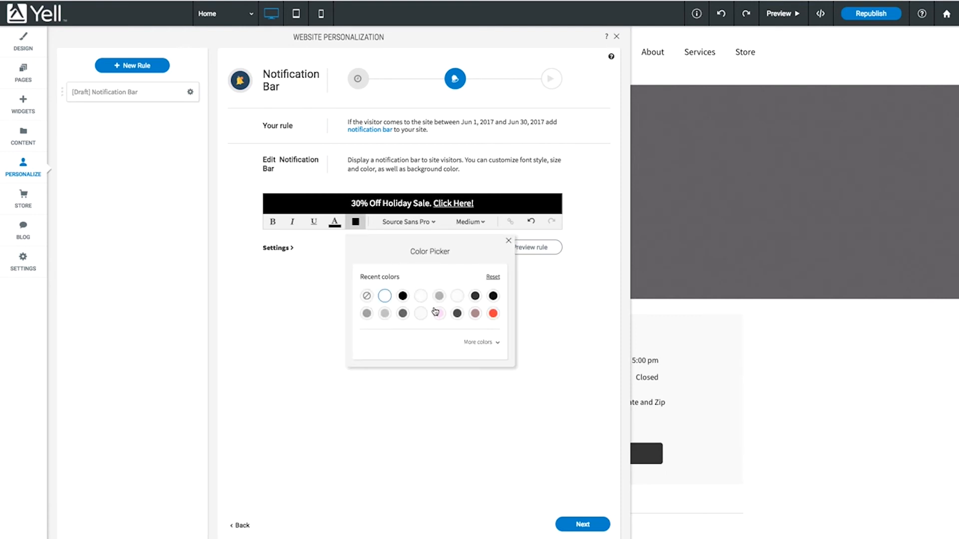
pyautogui.click(439, 313)
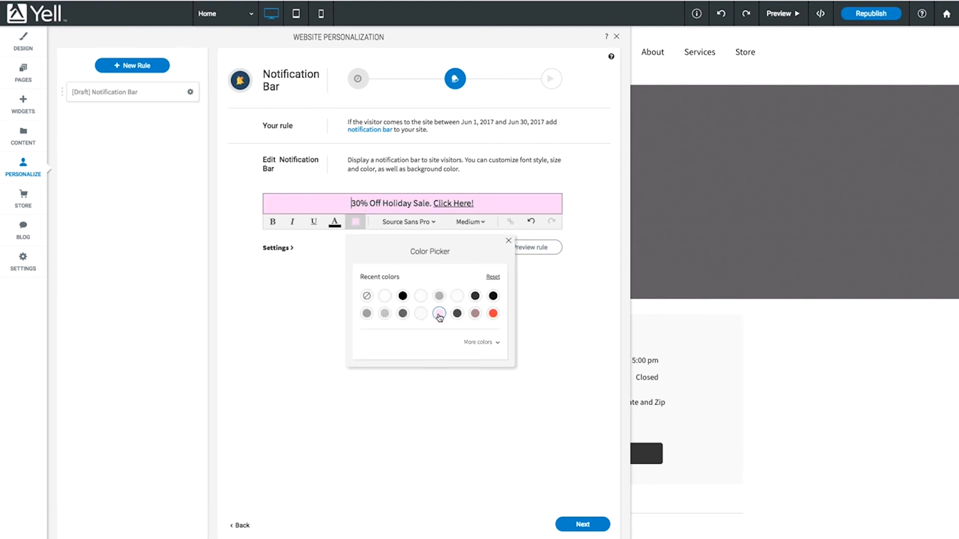
pyautogui.click(508, 240)
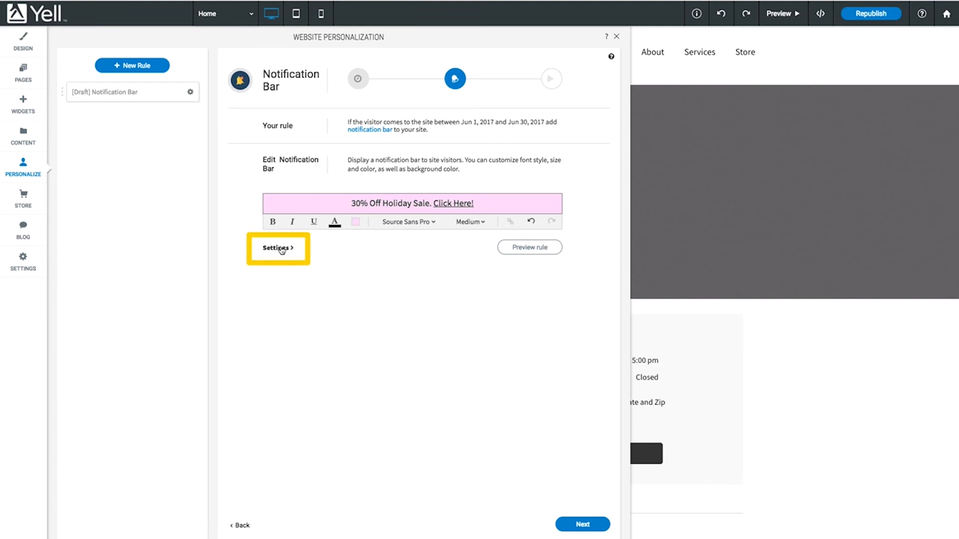
pyautogui.click(277, 248)
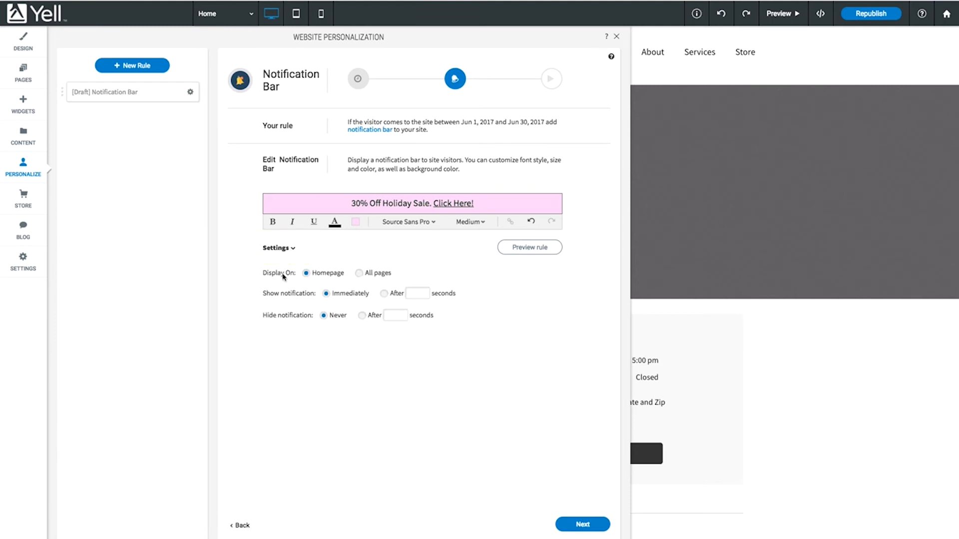
pyautogui.moveTo(291, 318)
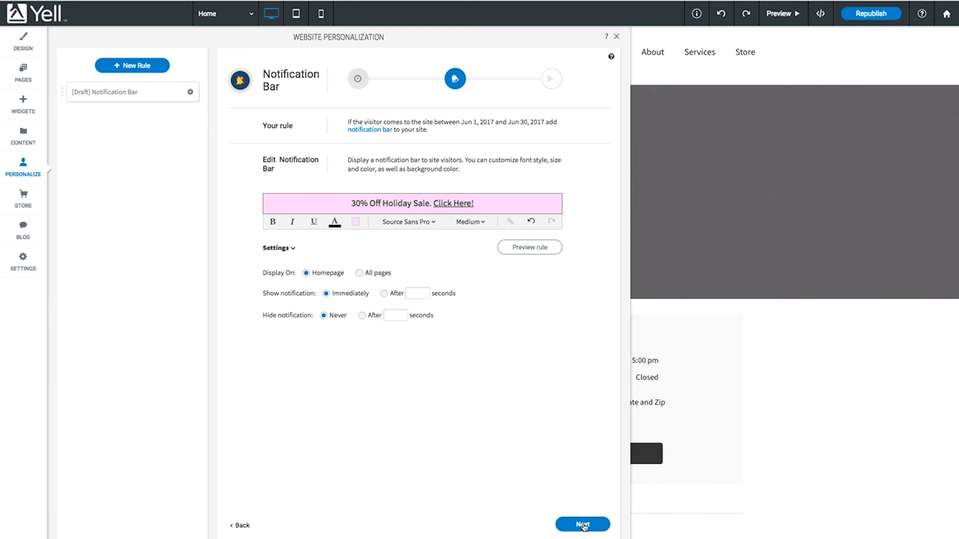
# Name the rule 'Holiday Sale Notification Bar' and save it to the rules list
pyautogui.click(581, 524)
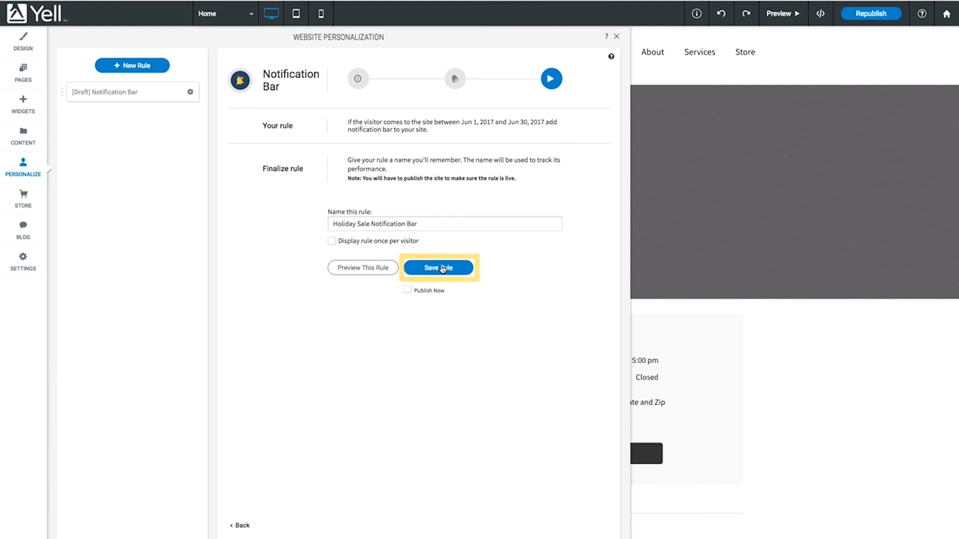
pyautogui.click(438, 267)
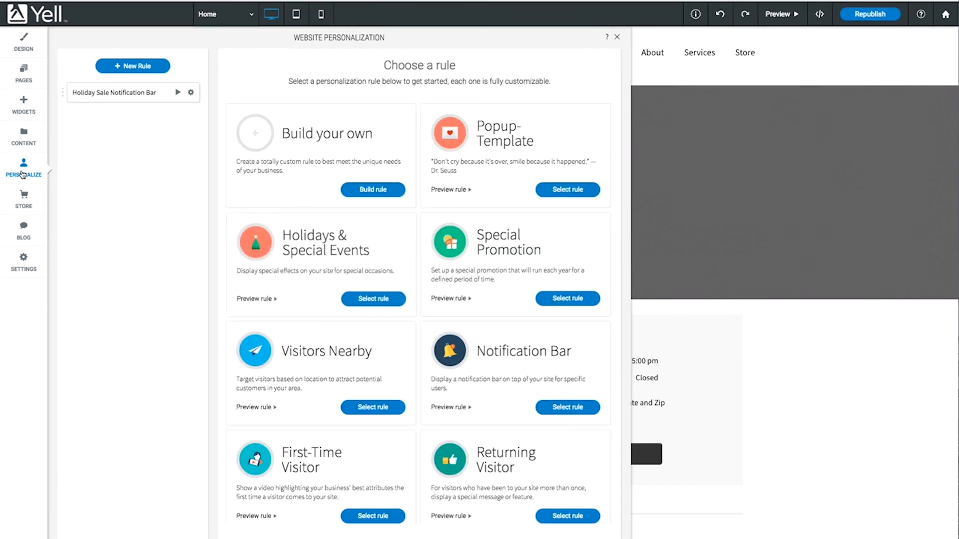
pyautogui.click(132, 92)
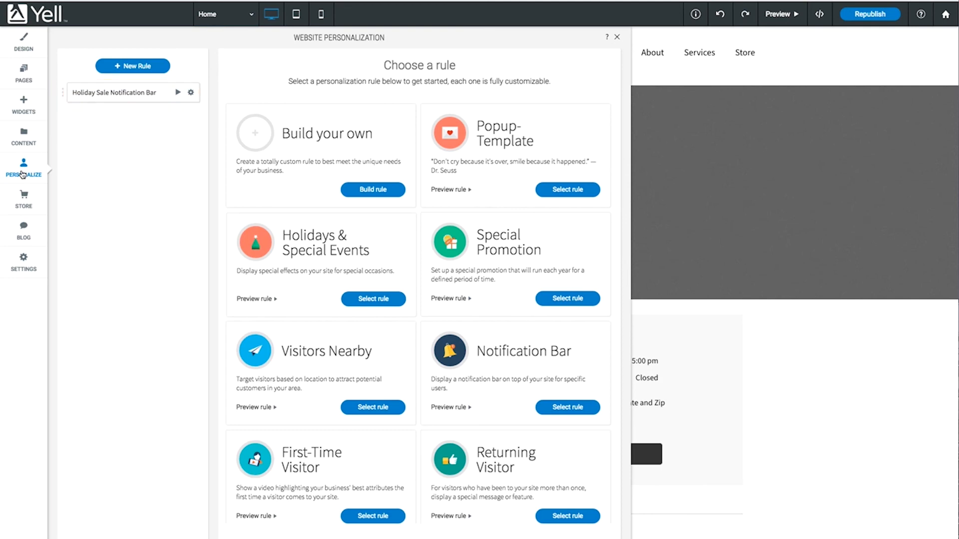
# Preview the site with the Holiday Sale Notification Bar rule showing the pink sale bar
pyautogui.click(616, 37)
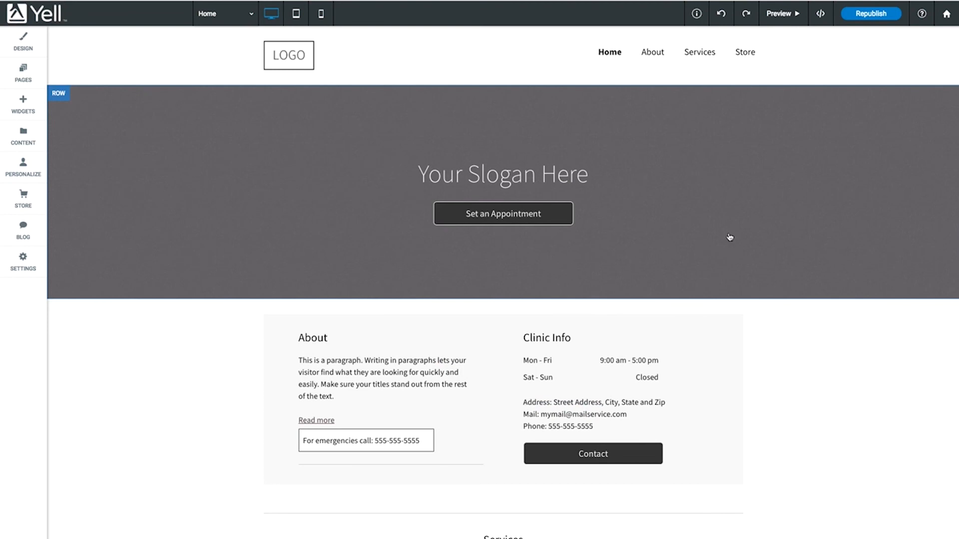
pyautogui.click(781, 13)
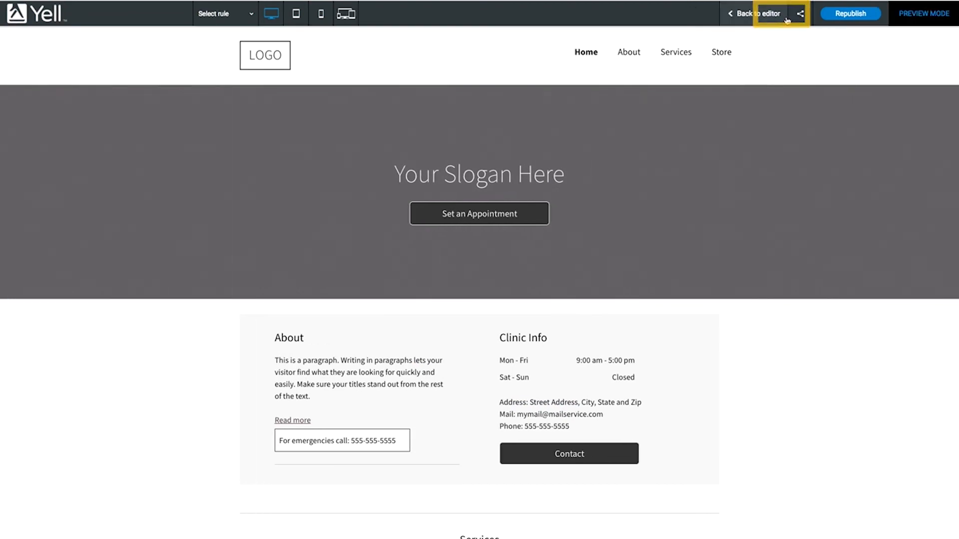
pyautogui.click(224, 13)
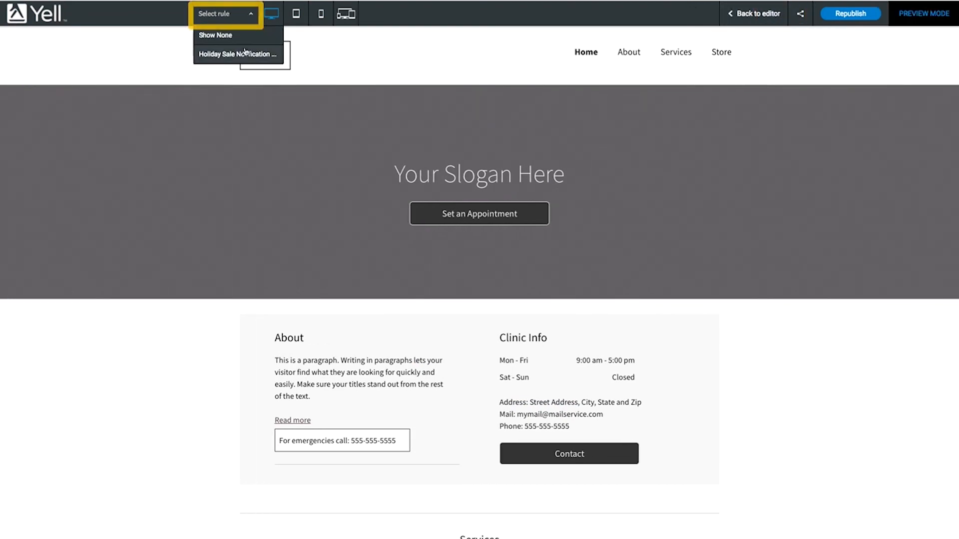
pyautogui.click(237, 54)
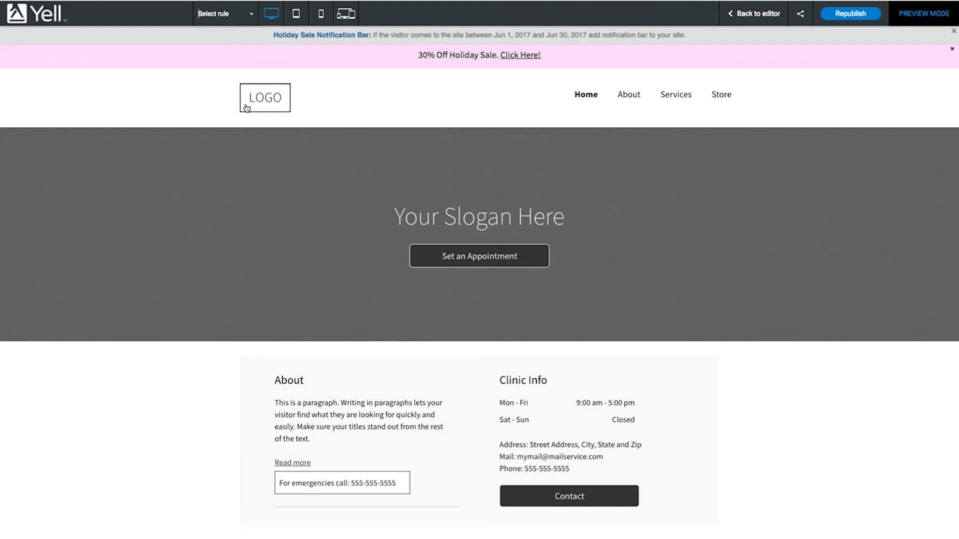